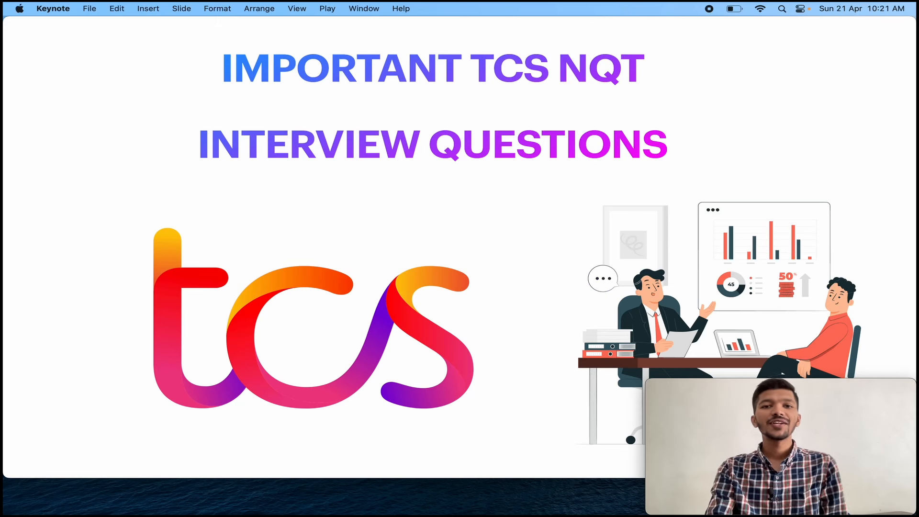
key(right)
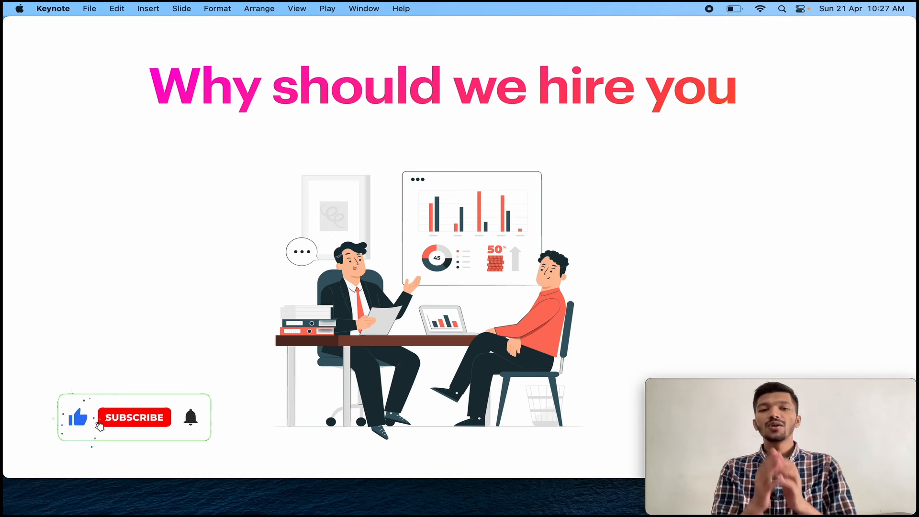
click(134, 417)
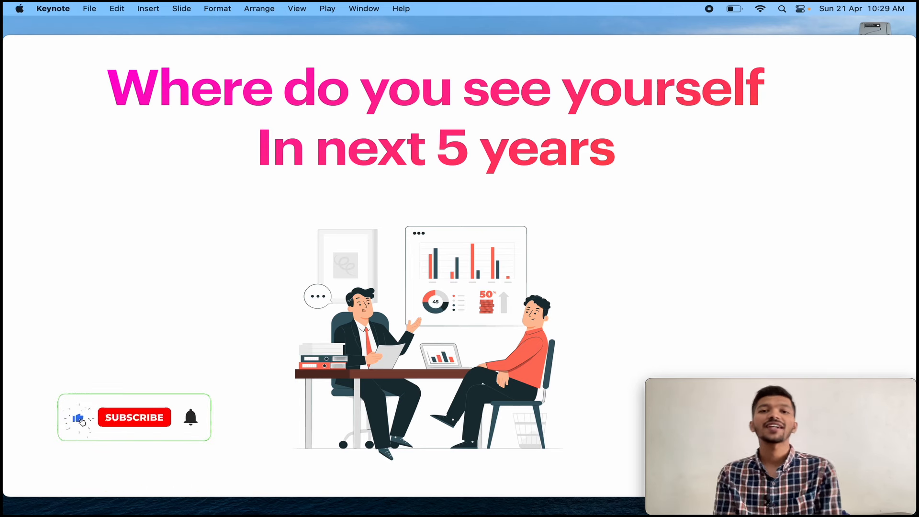
click(135, 417)
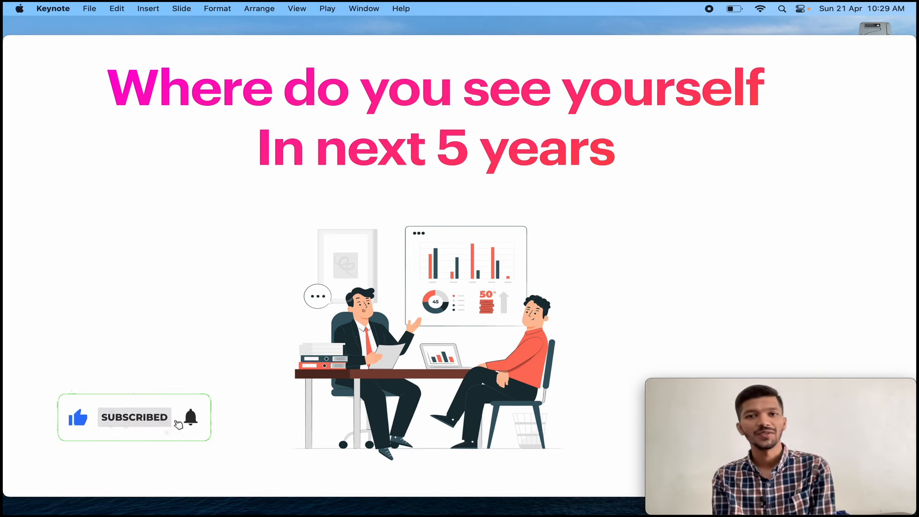